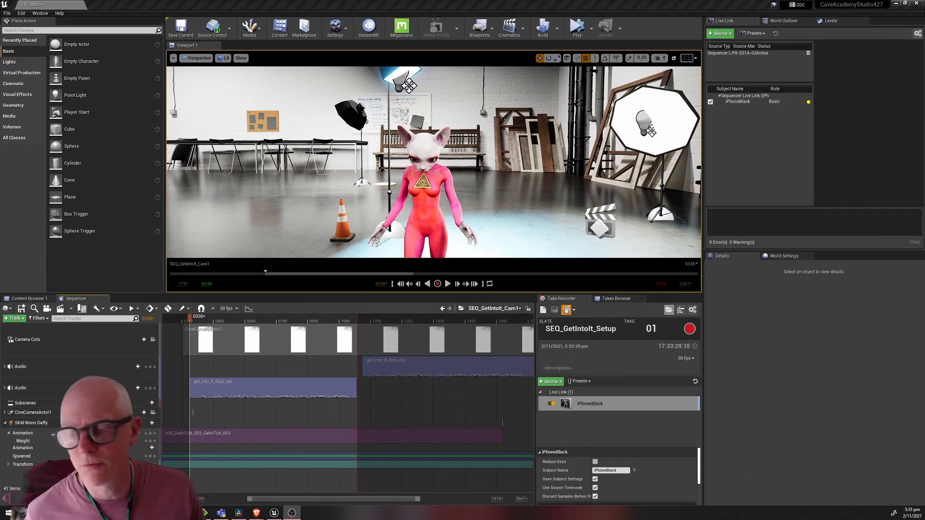
{"action": "mouse_move", "coordinate": [234, 328]}
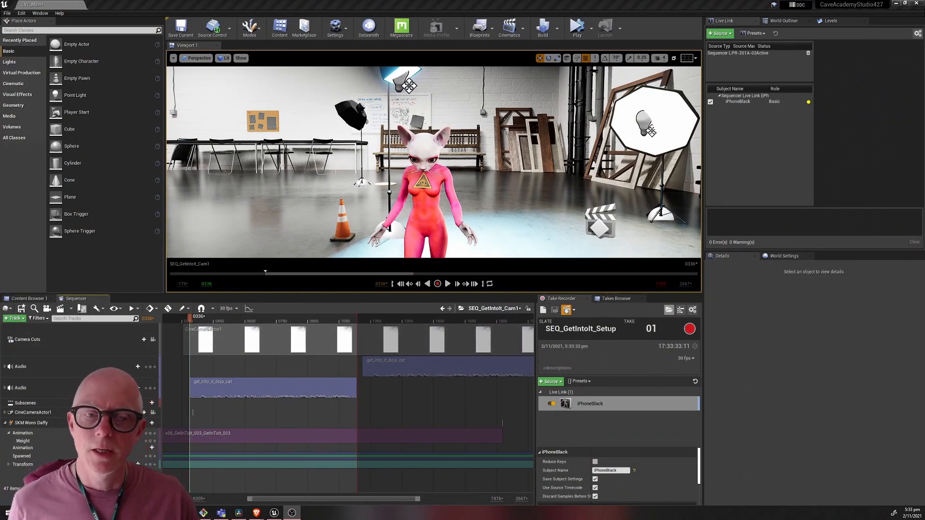
{"action": "mouse_move", "coordinate": [233, 344]}
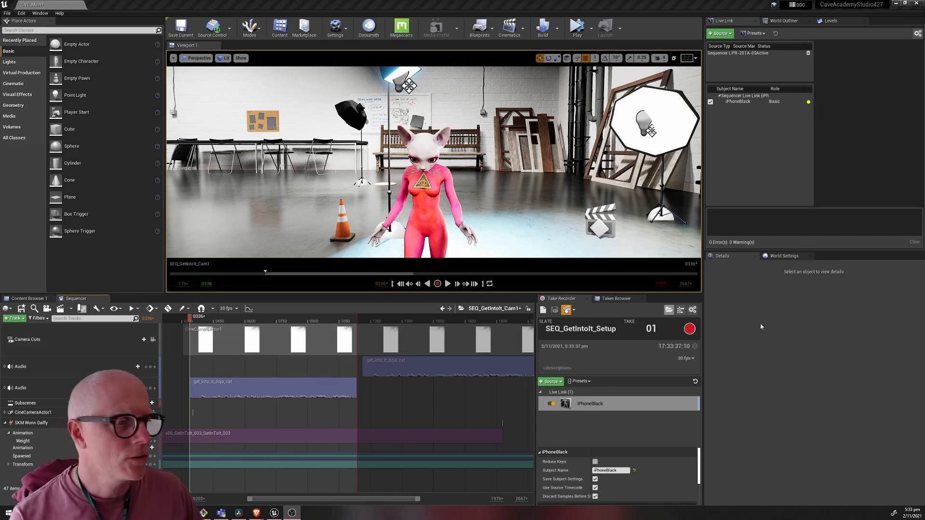
{"action": "mouse_move", "coordinate": [734, 115]}
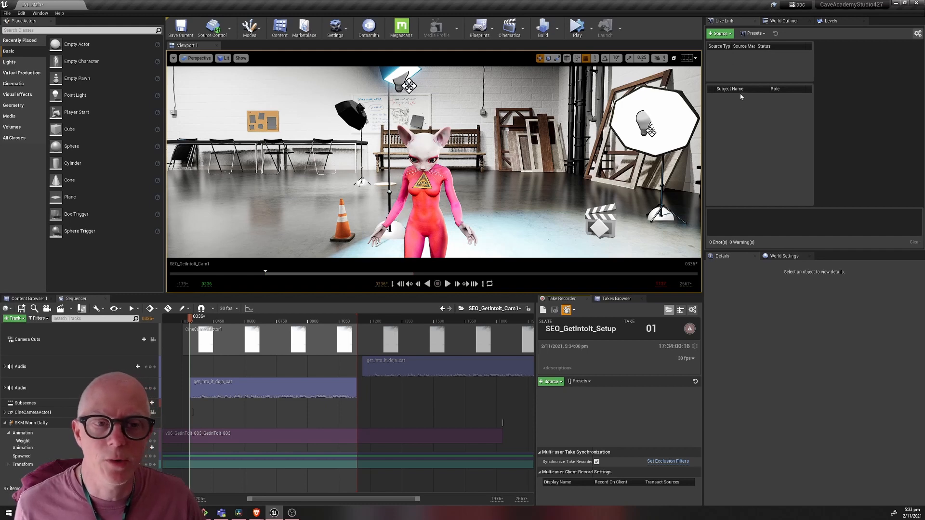
Search 'getinto' in Take Recorder and choose SEQ_GetIntoIt_Setup as the recording target.
{"action": "left_click", "coordinate": [550, 381]}
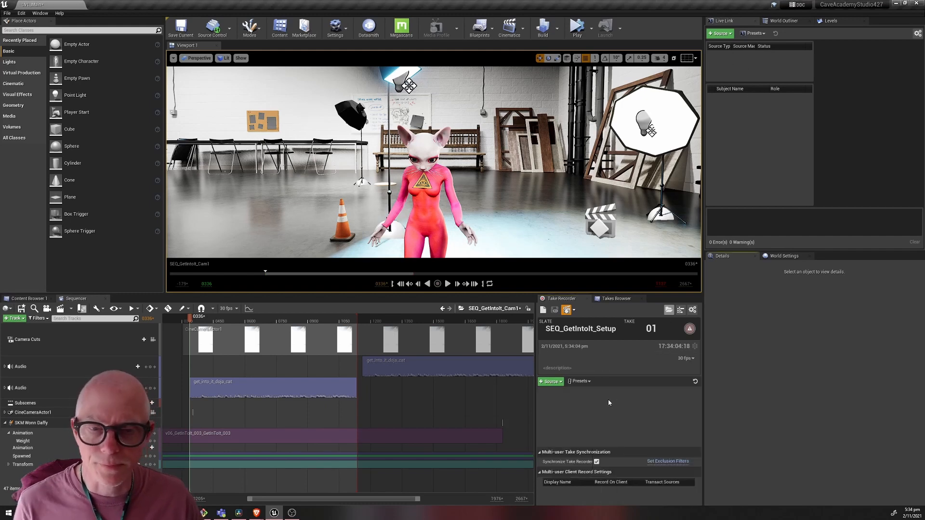
{"action": "mouse_move", "coordinate": [566, 310]}
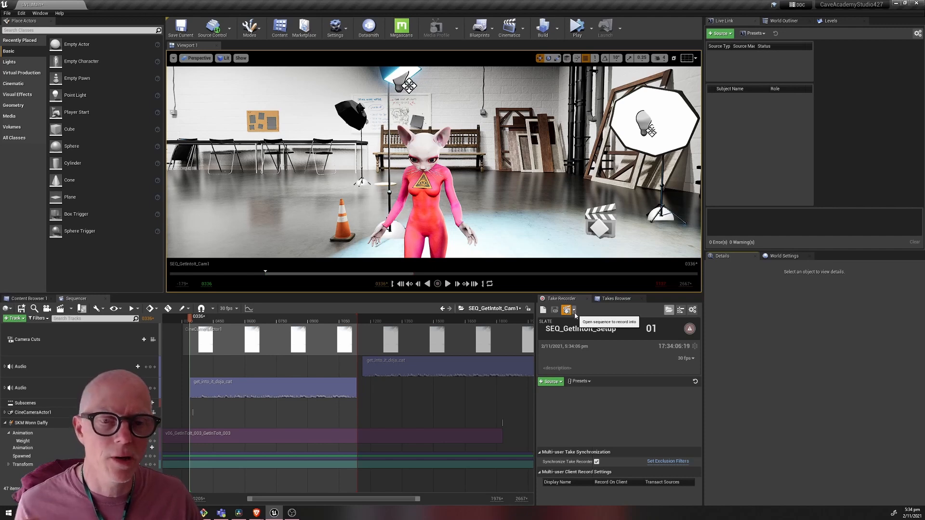
{"action": "left_click", "coordinate": [566, 310]}
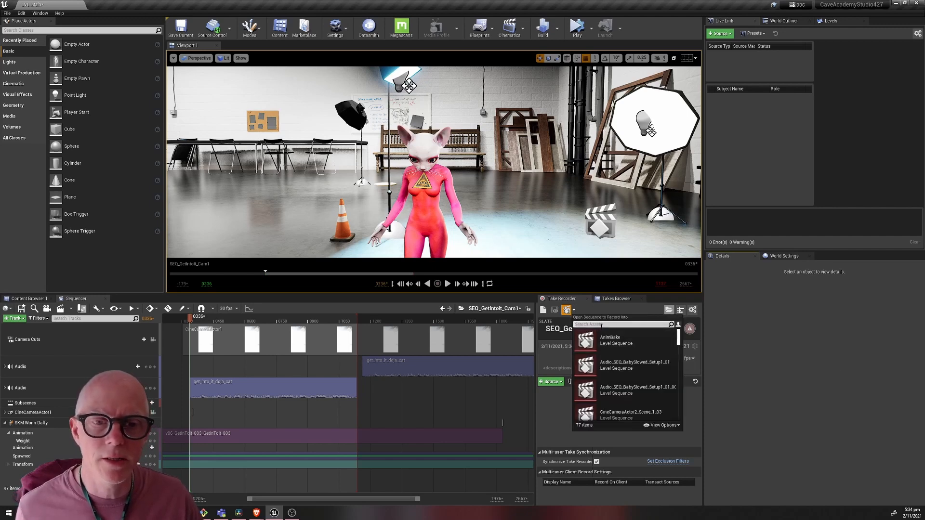
{"action": "type", "text": "go"}
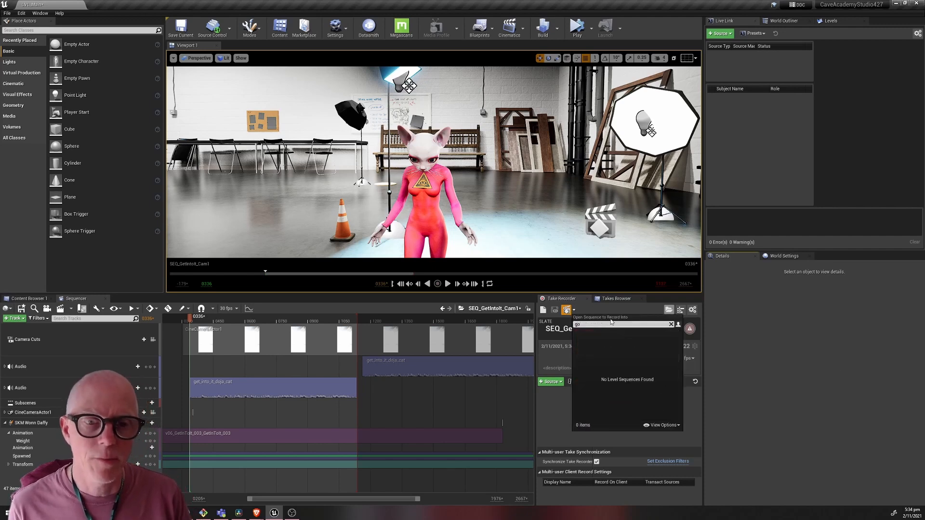
{"action": "type", "text": "getinto"}
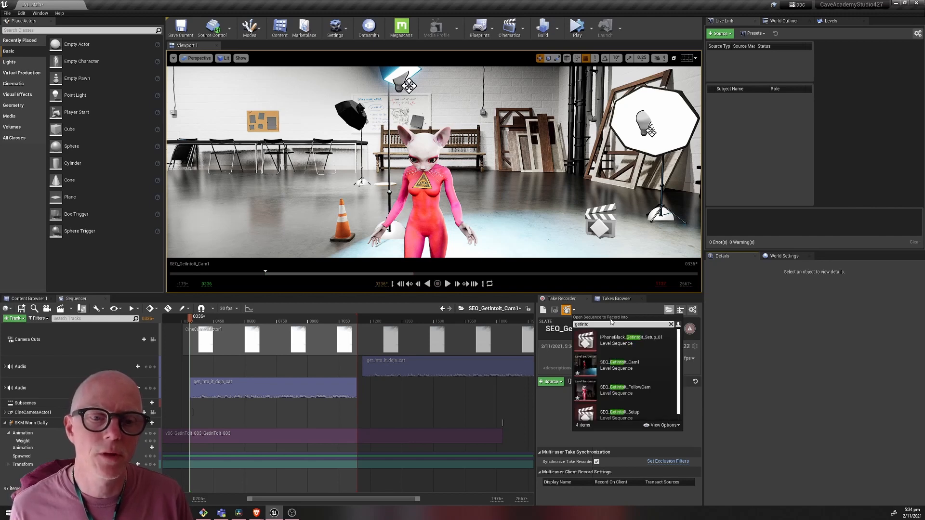
{"action": "mouse_move", "coordinate": [620, 415]}
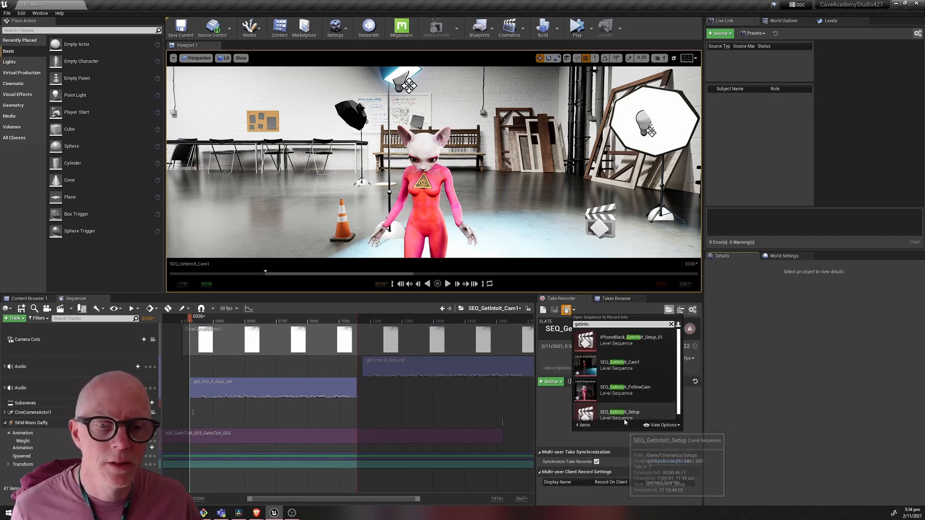
{"action": "left_click", "coordinate": [619, 415]}
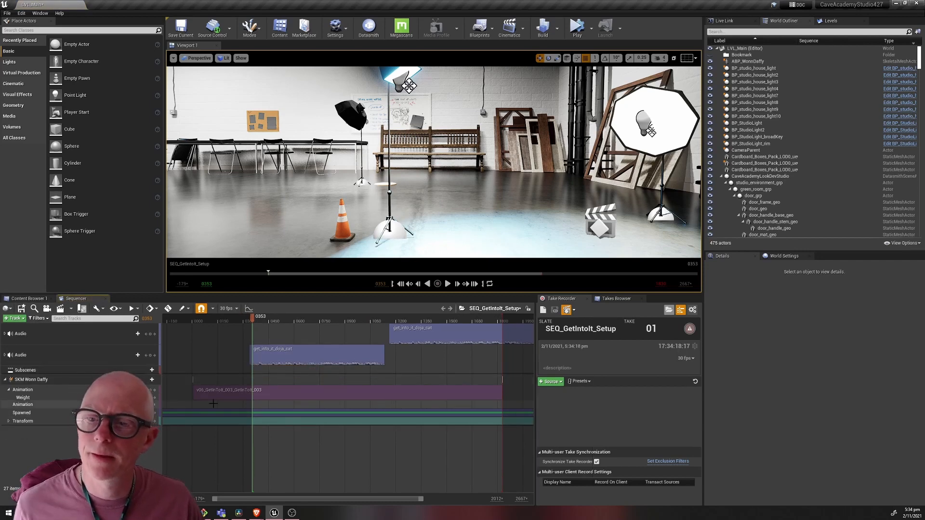
Scrub the playhead to frame 672 and select the SKM Wonn Daffy track to show its Details.
{"action": "left_click", "coordinate": [302, 316]}
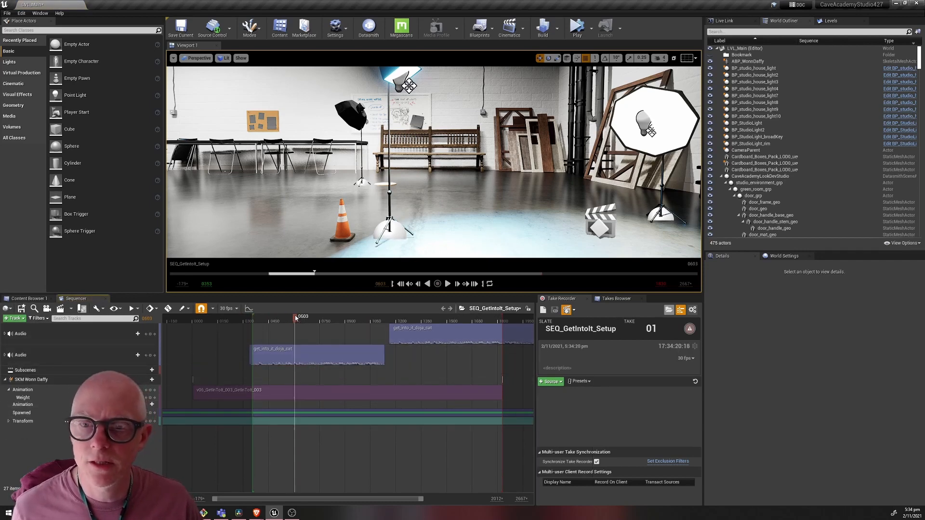
{"action": "left_click", "coordinate": [30, 380]}
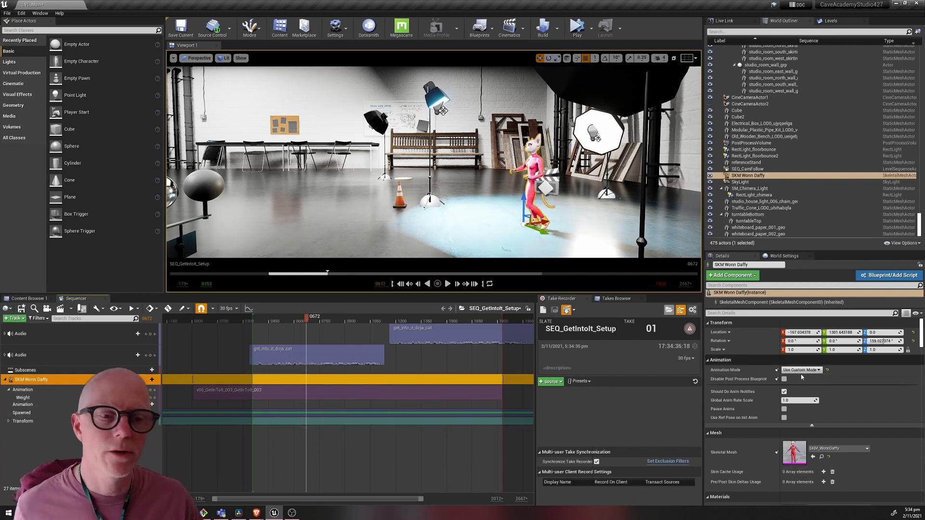
{"action": "left_click", "coordinate": [800, 370]}
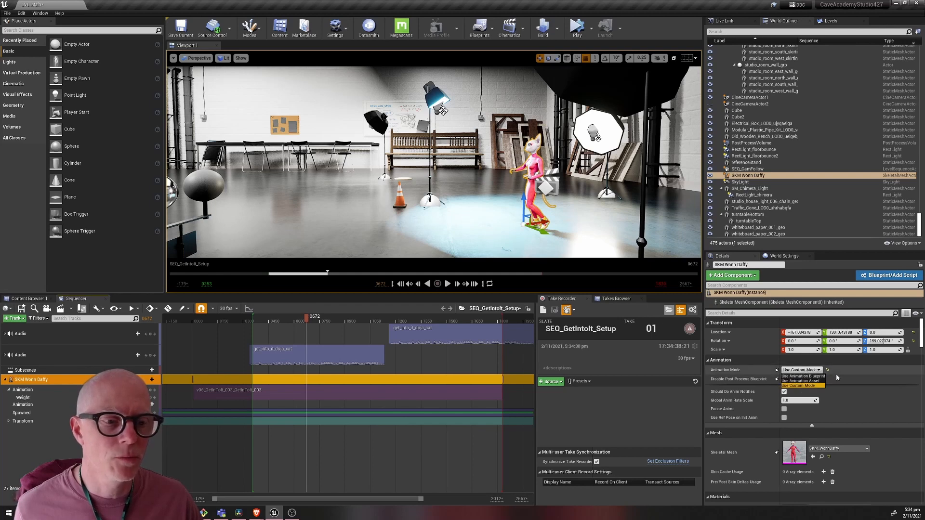
{"action": "mouse_move", "coordinate": [312, 349]}
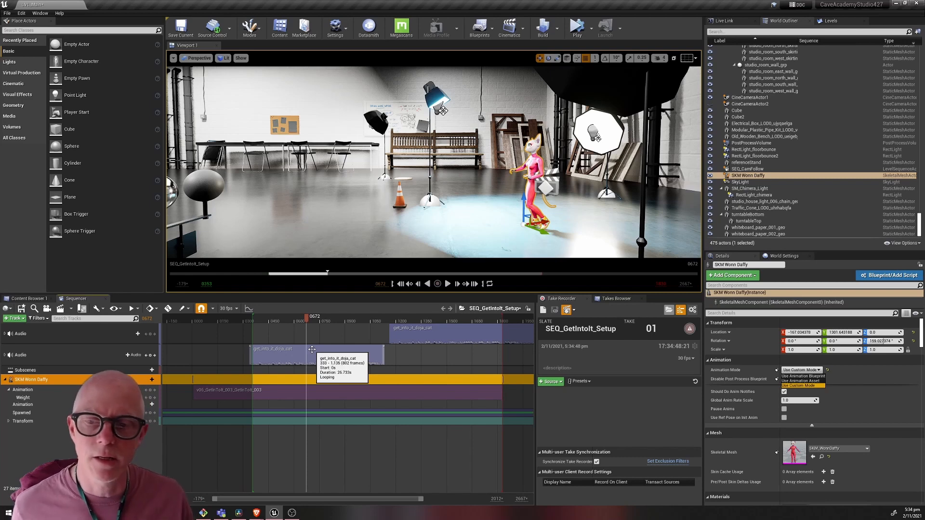
{"action": "mouse_move", "coordinate": [298, 388]}
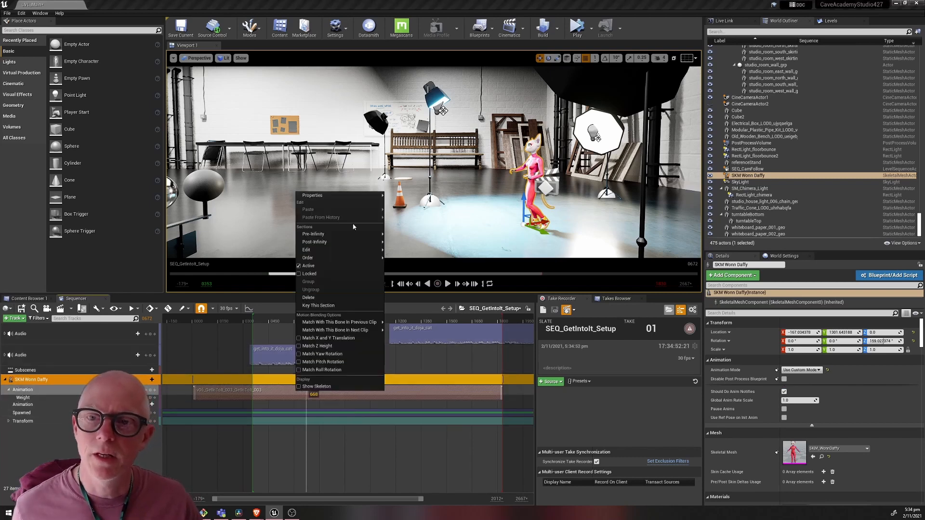
{"action": "left_click", "coordinate": [312, 196]}
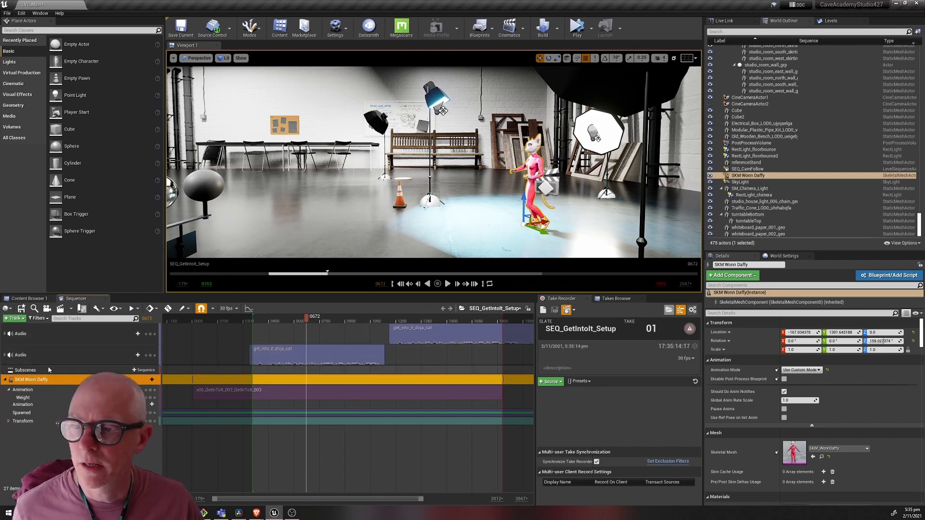
{"action": "mouse_move", "coordinate": [567, 310]}
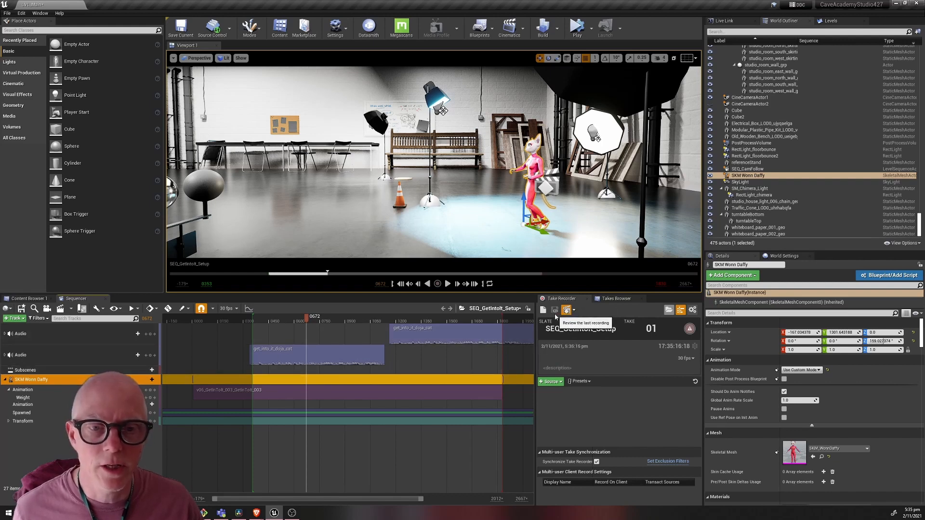
Bring up the Subscenes track's + Sequence list to add iPhoneBlack_GetIntoIt_Setup_01.
{"action": "left_click", "coordinate": [144, 370]}
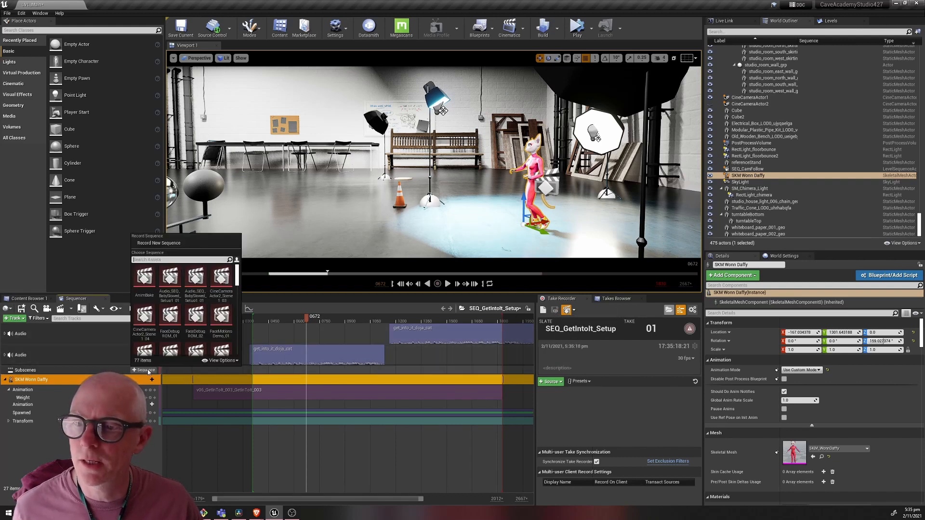
{"action": "mouse_move", "coordinate": [169, 310]}
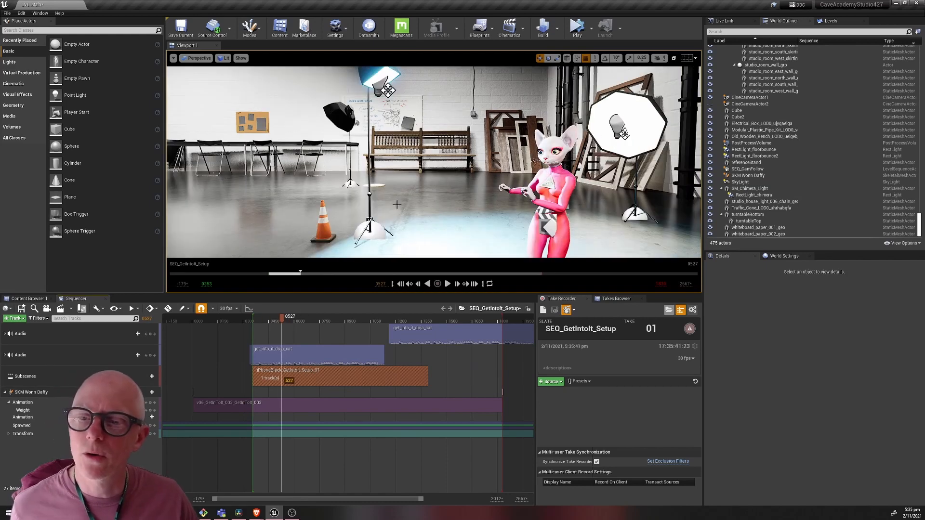
{"action": "mouse_move", "coordinate": [287, 407]}
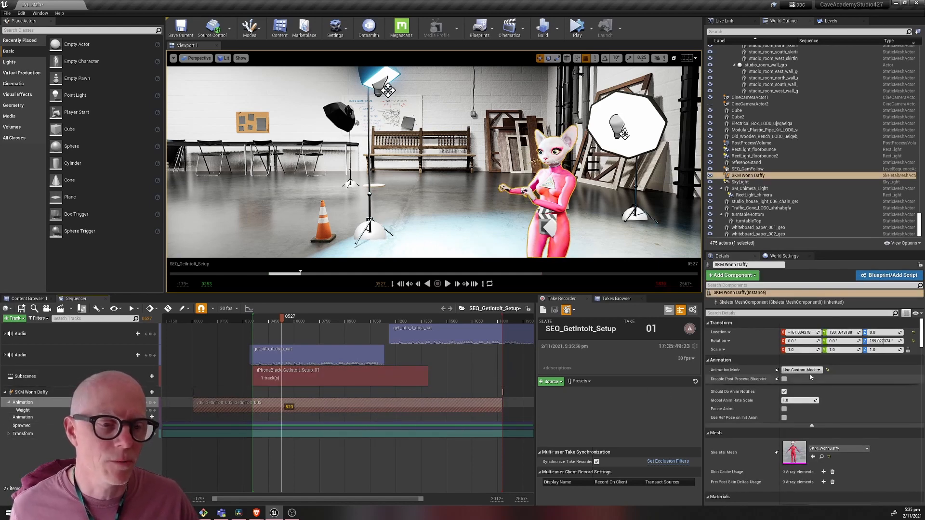
{"action": "left_click", "coordinate": [801, 370]}
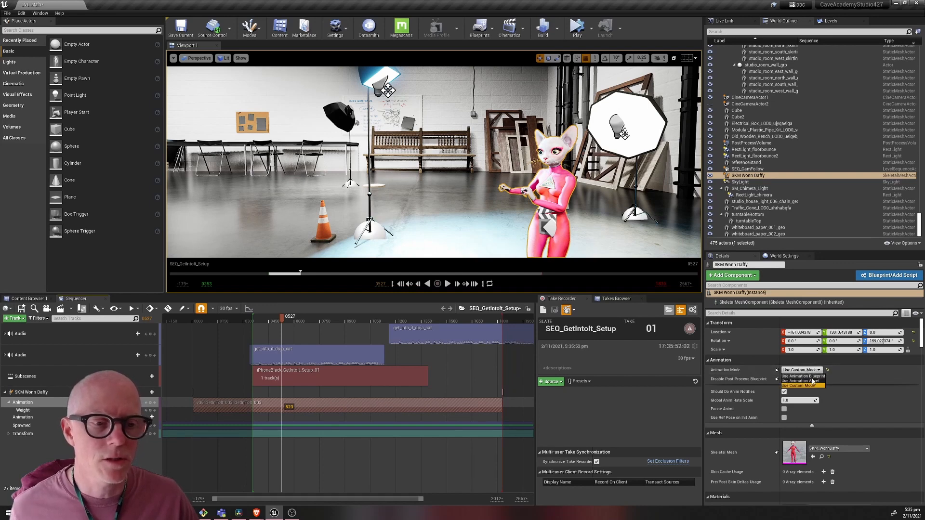
{"action": "left_click", "coordinate": [803, 376]}
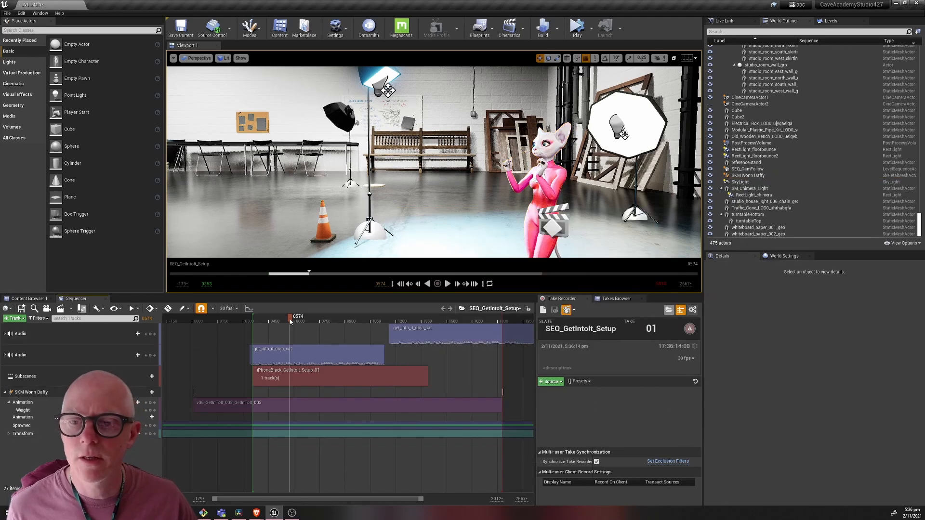
{"action": "mouse_move", "coordinate": [376, 410]}
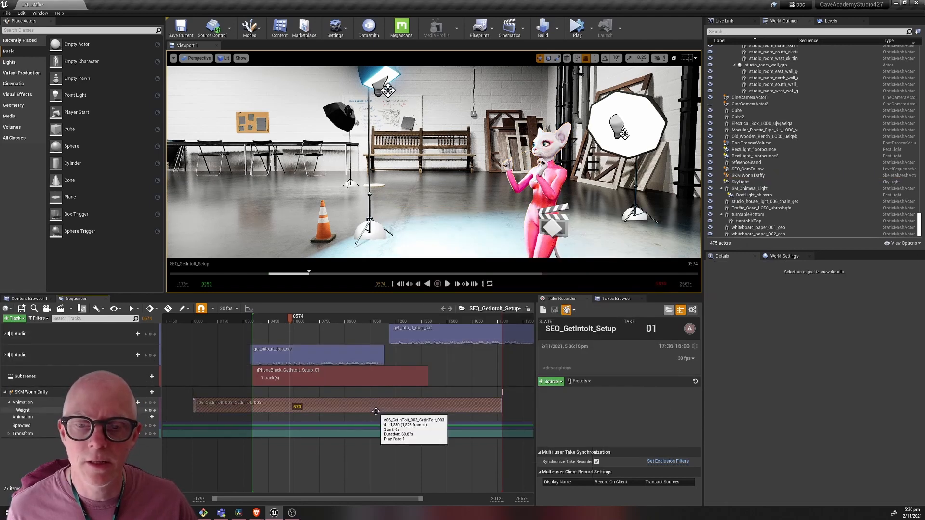
Set SKM Wonn Daffy's Animation Mode to Use Animation Blueprint with ABP_WonnDaffy_C.
{"action": "left_click", "coordinate": [747, 175]}
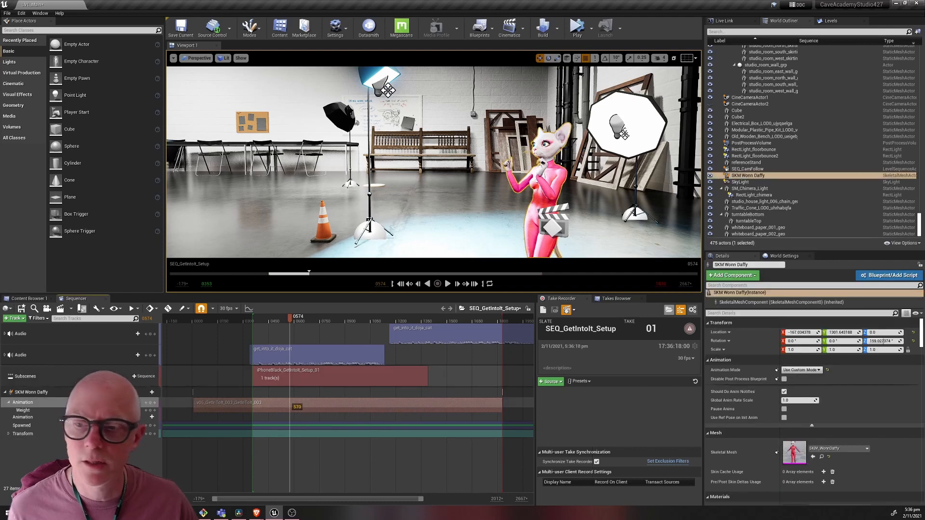
{"action": "left_click", "coordinate": [30, 392]}
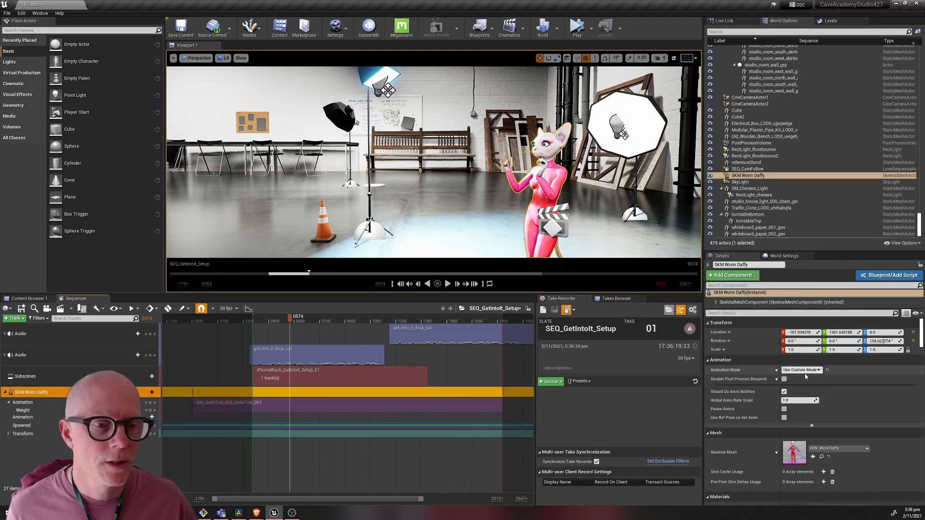
{"action": "left_click", "coordinate": [801, 370]}
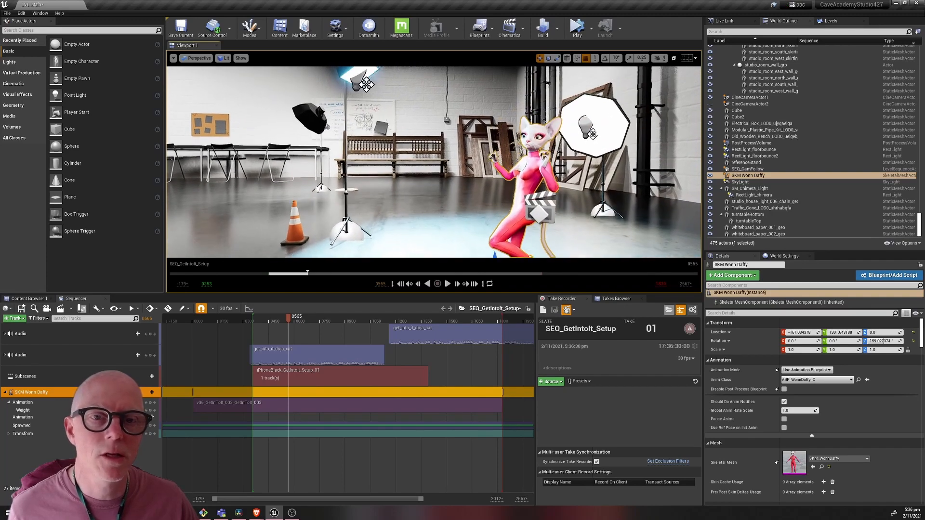
Play SEQ_GetIntoIt_Setup back in Sequencer to preview the combined performance.
{"action": "left_click", "coordinate": [447, 284]}
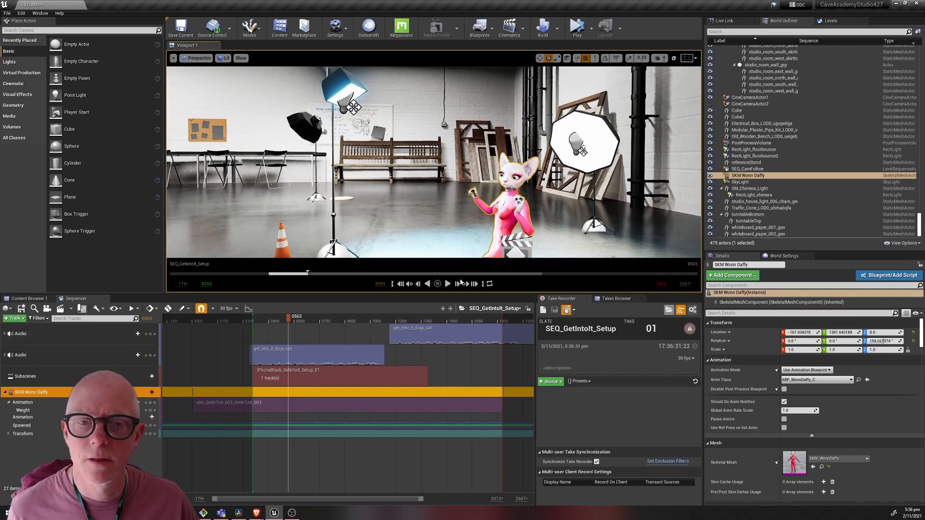
{"action": "left_click", "coordinate": [447, 283]}
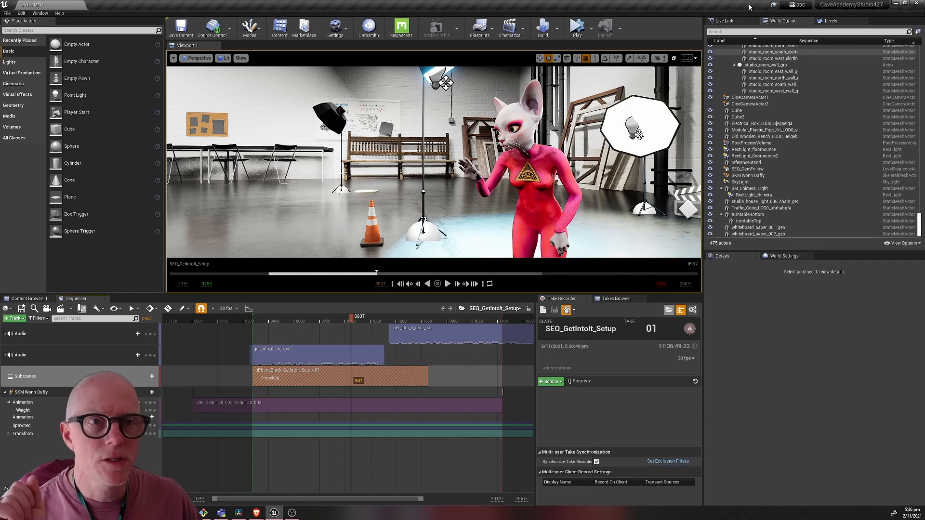
Show the Live Link panel and select the first Sequencer Live Link source's settings.
{"action": "left_click", "coordinate": [729, 21]}
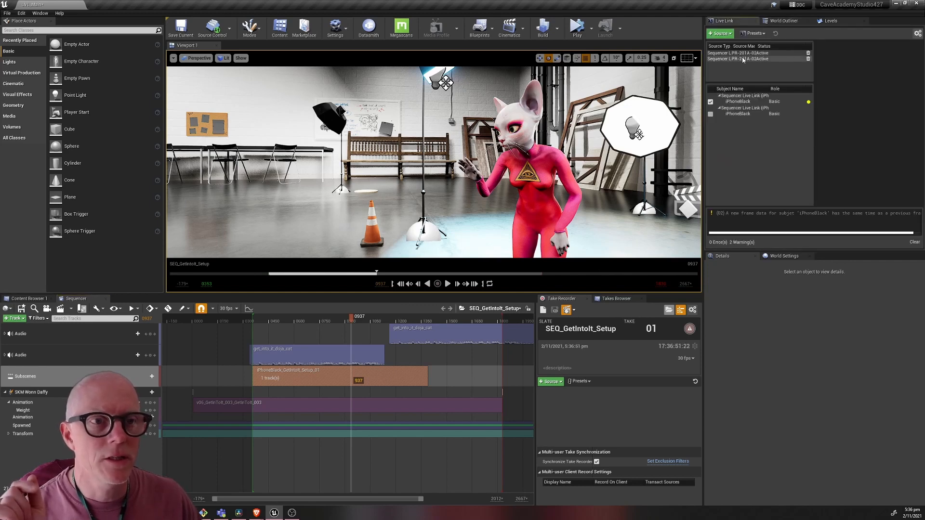
{"action": "left_click", "coordinate": [743, 96]}
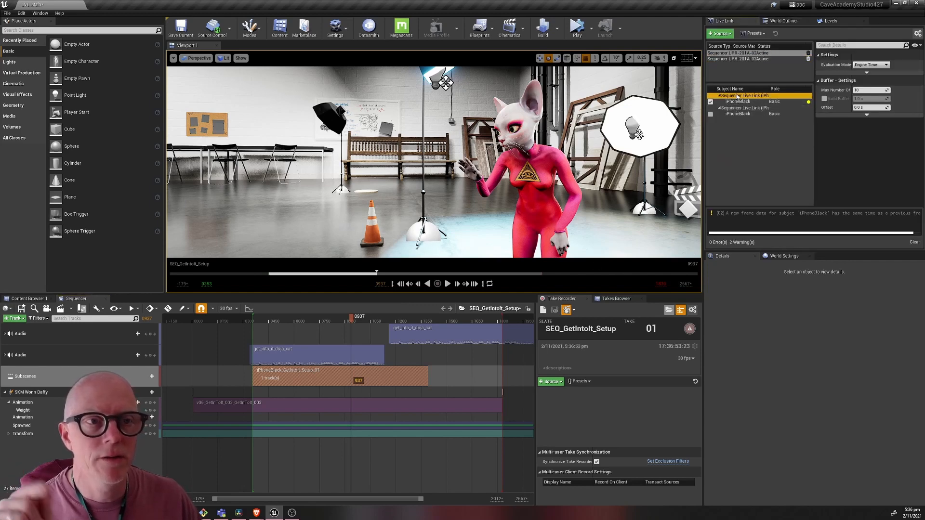